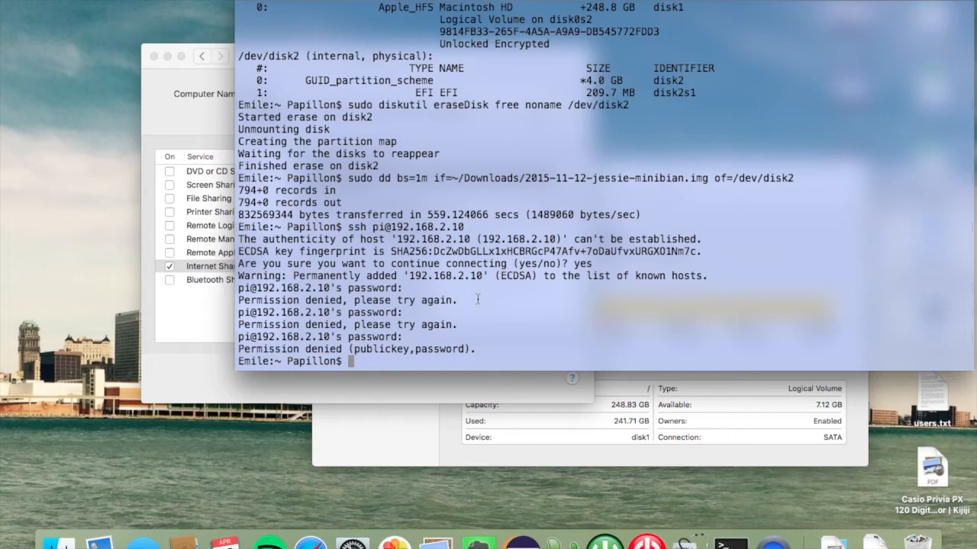
text(ssh)
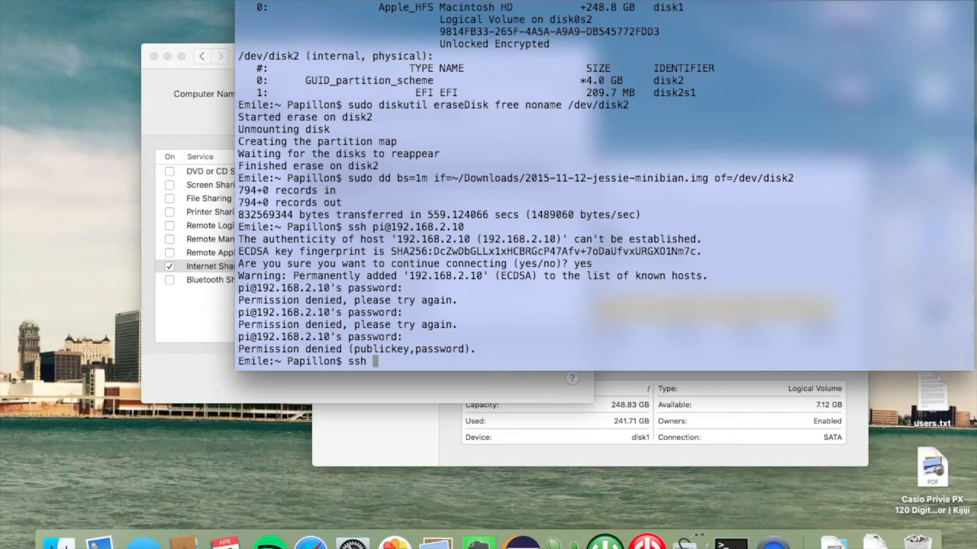
text(root)
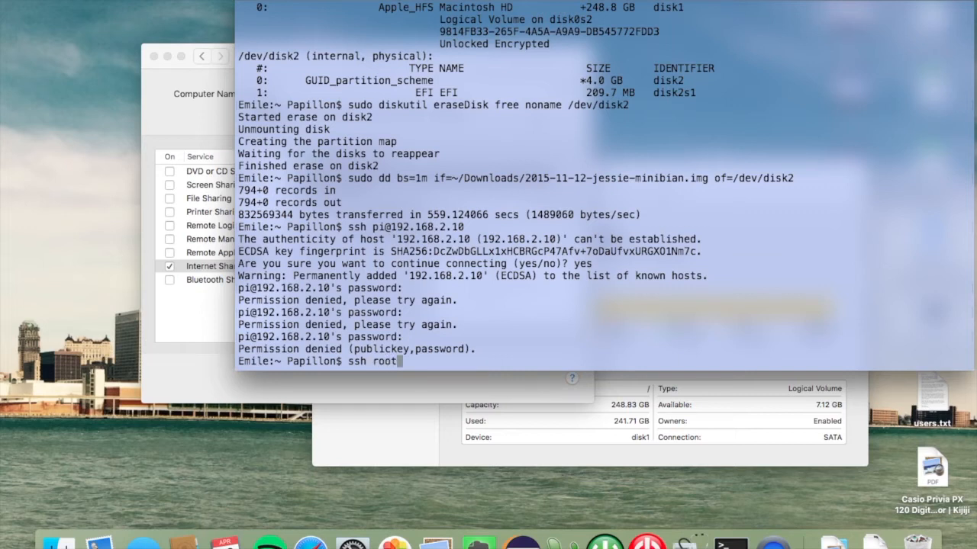
text(@)
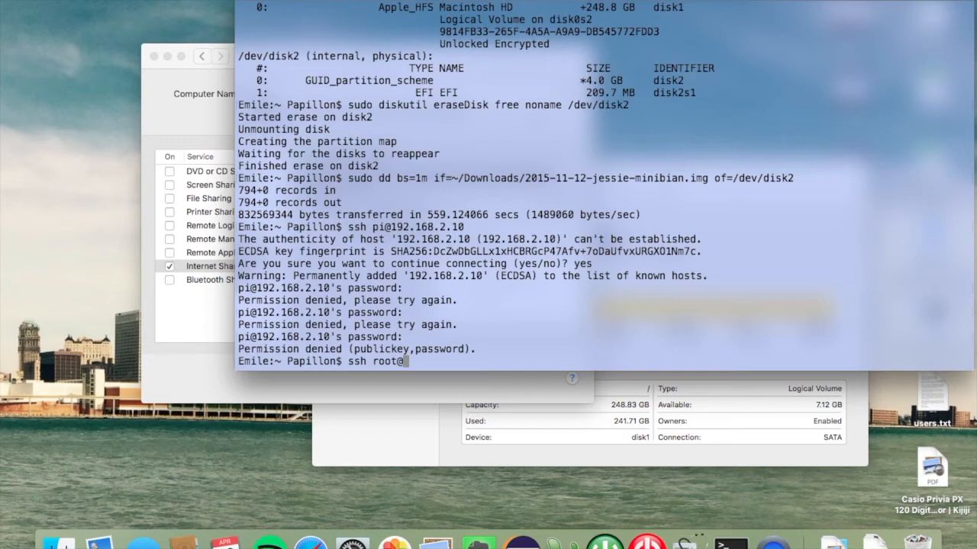
text(19)
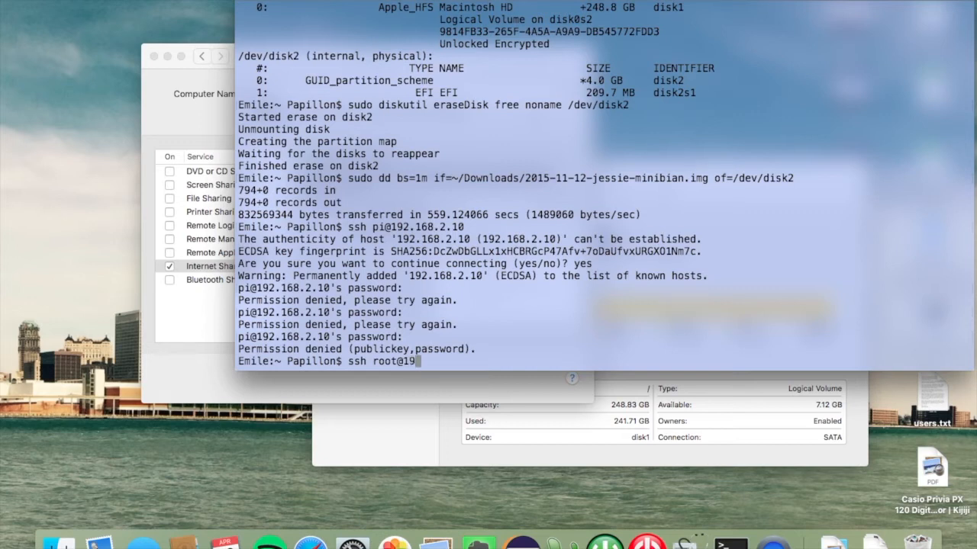
text(2.168)
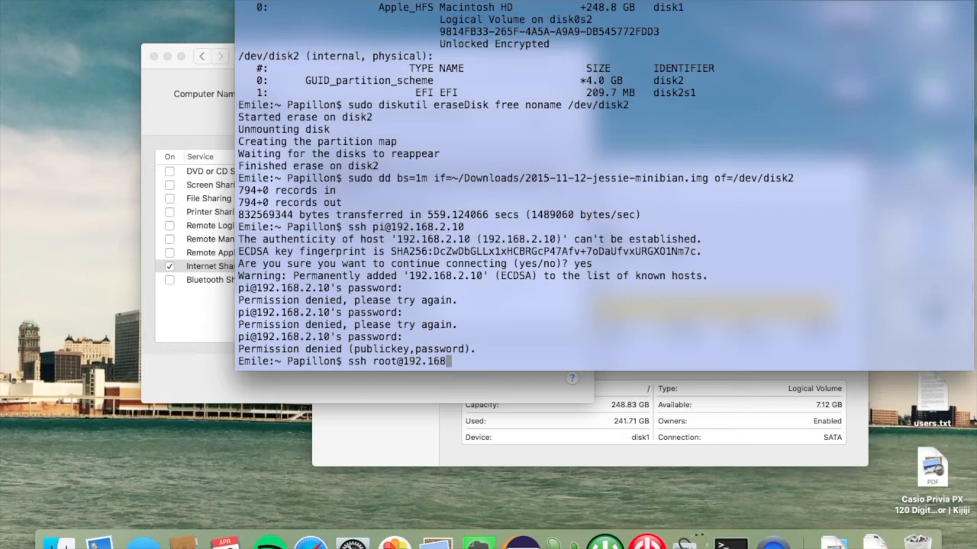
text(.10)
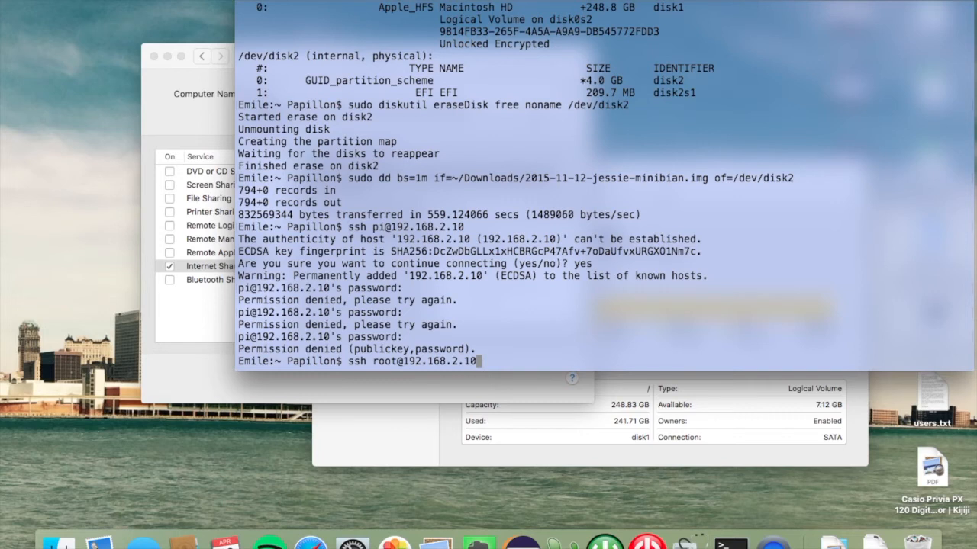
- Log in to the Minibian Pi as root and list the home directory with ls
key(Return)
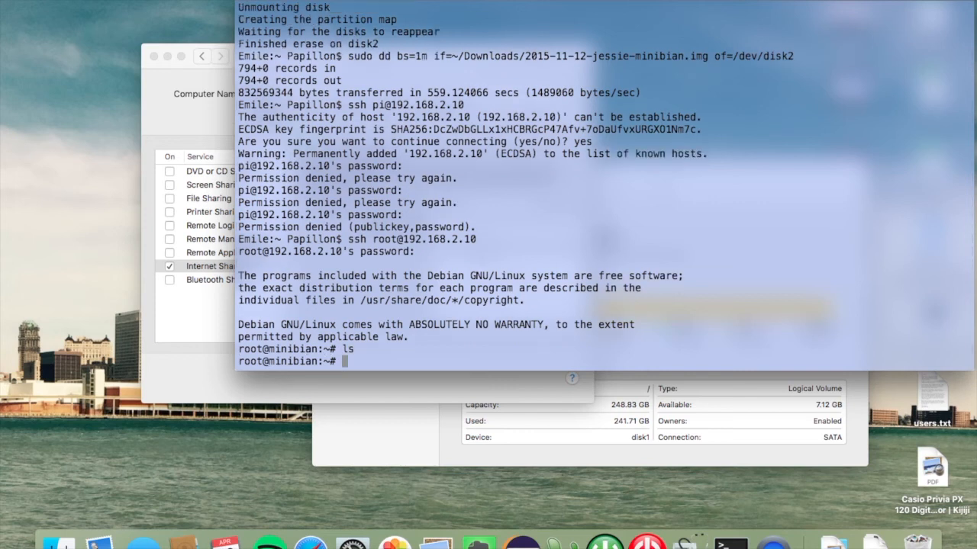
text(ls)
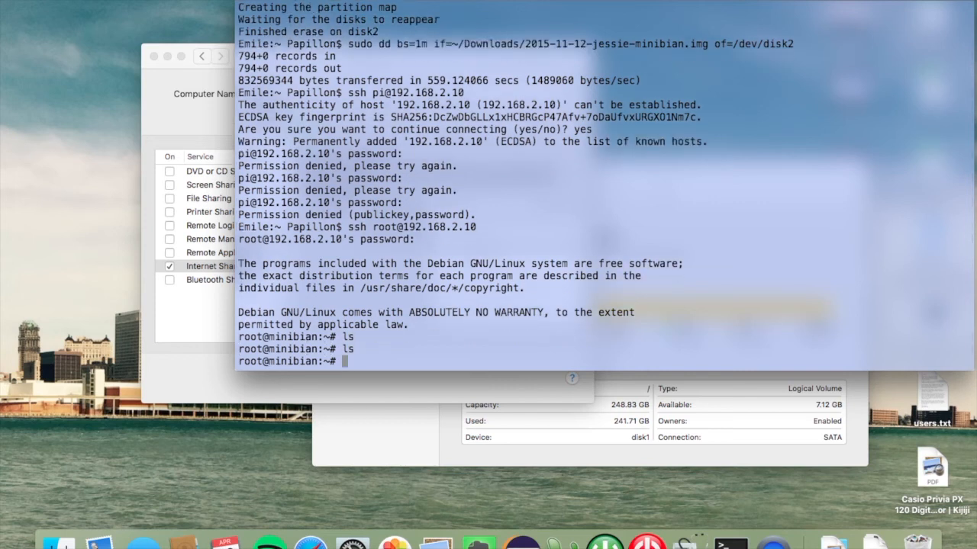